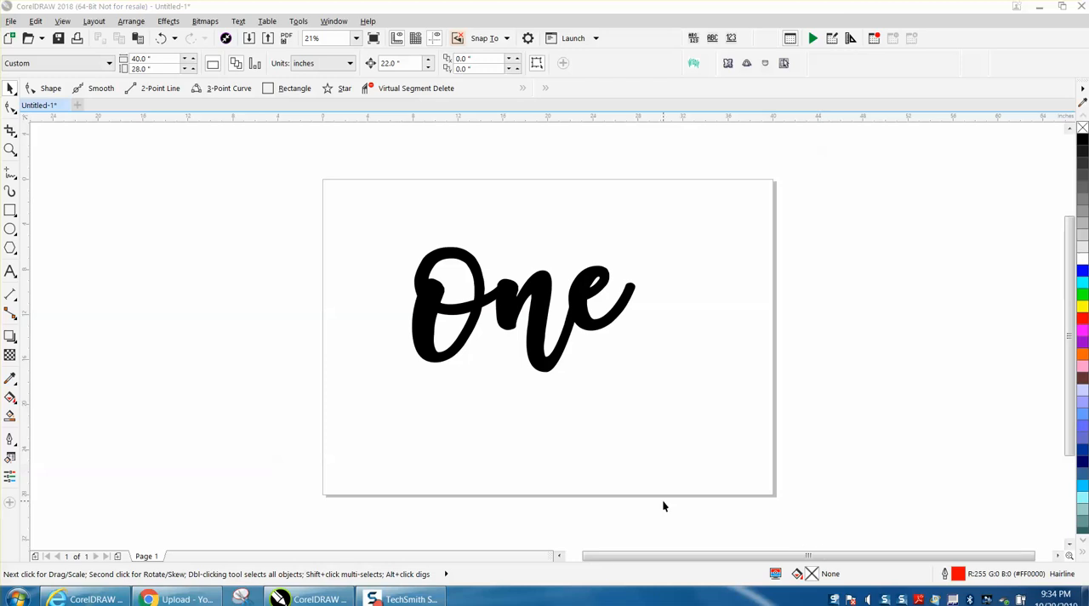
mouse_move(178, 225)
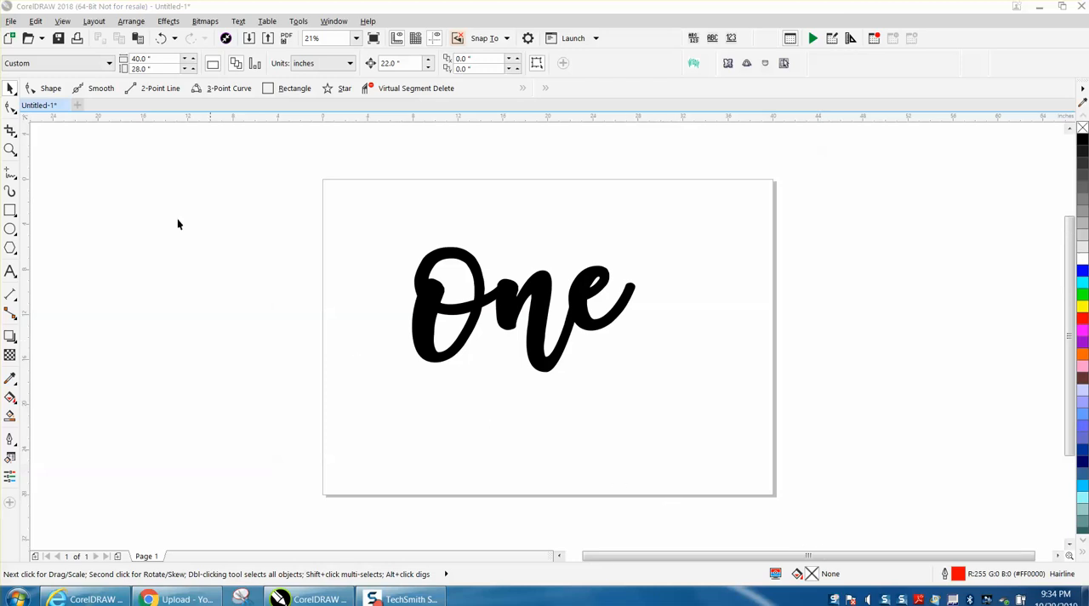
mouse_move(538, 293)
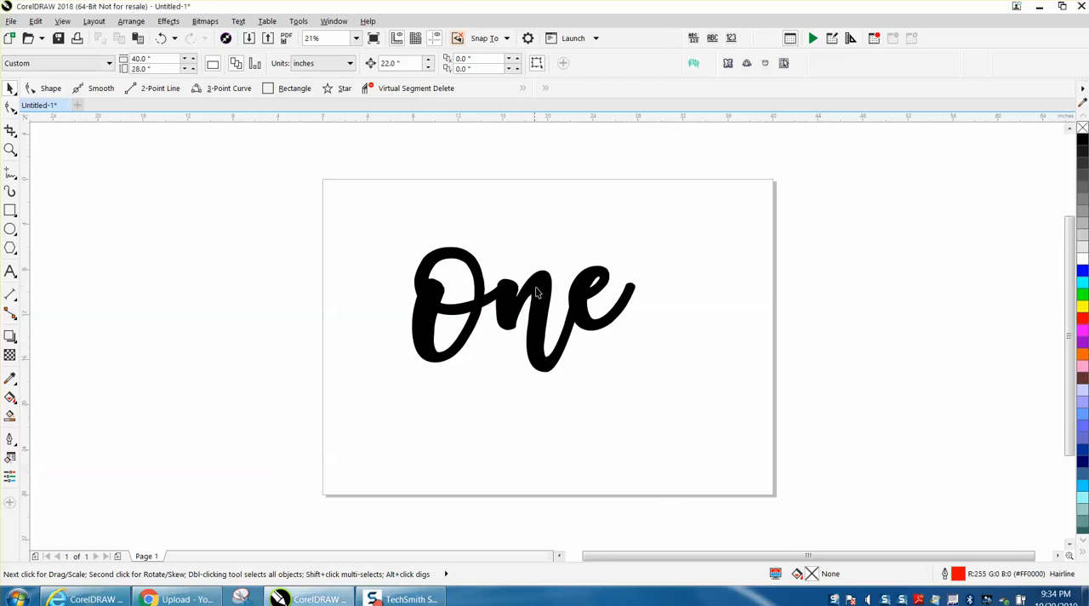
mouse_move(289, 308)
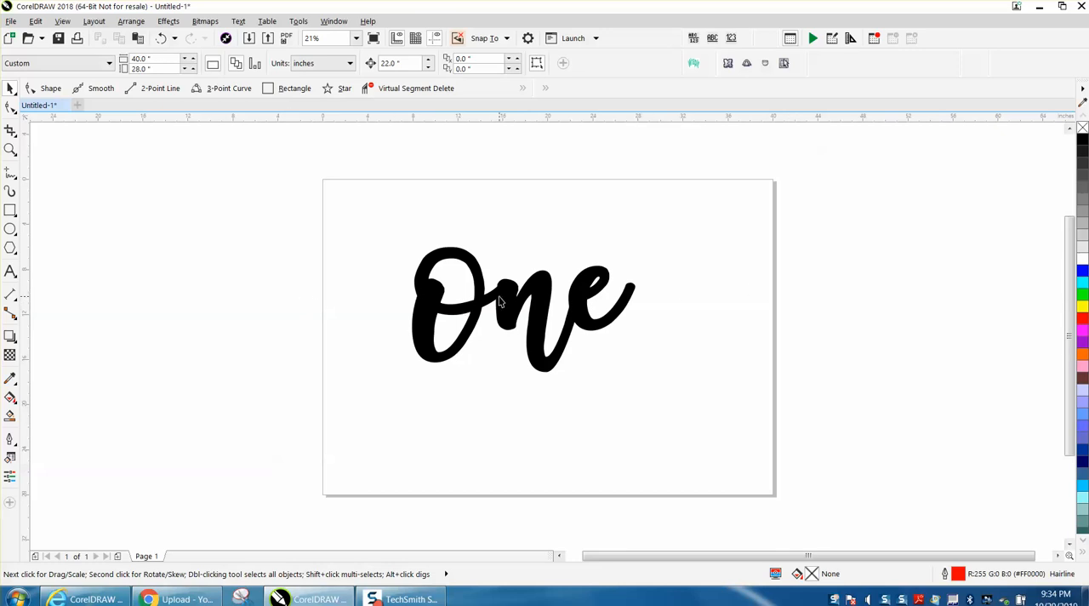
Switch to the Text tool to start a new line of text.
left_click(500, 300)
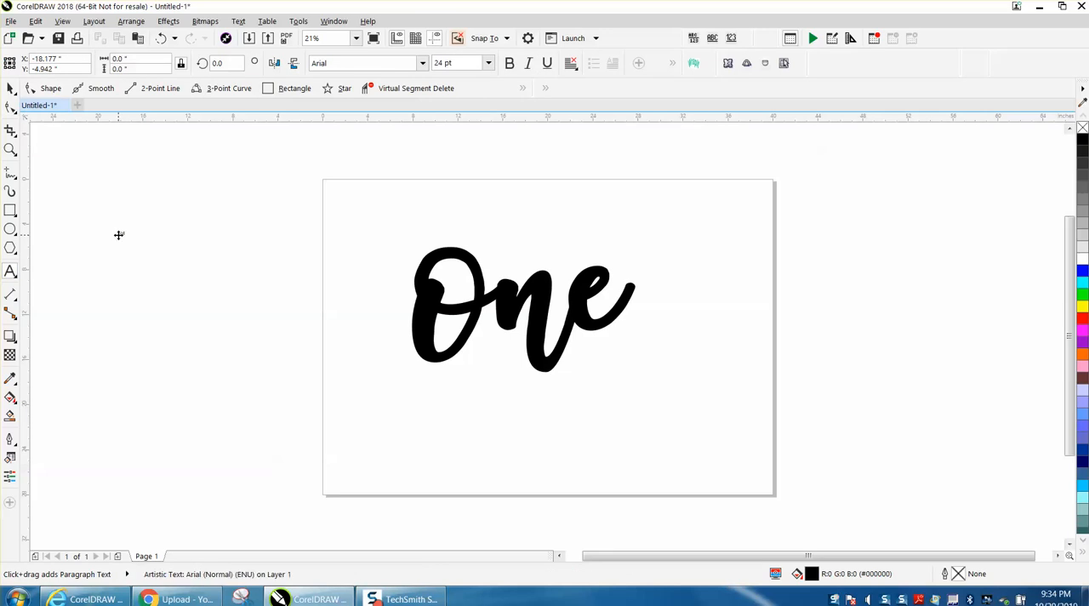
mouse_move(119, 235)
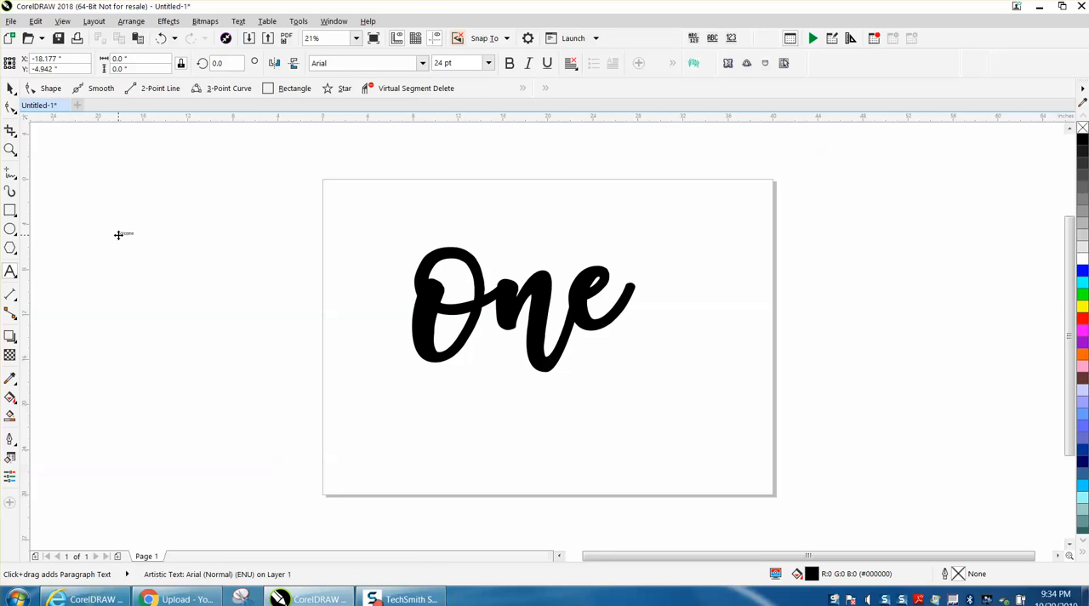
Enter the word 'Welcome' and select it for restyling in the script font.
type("Welcome")
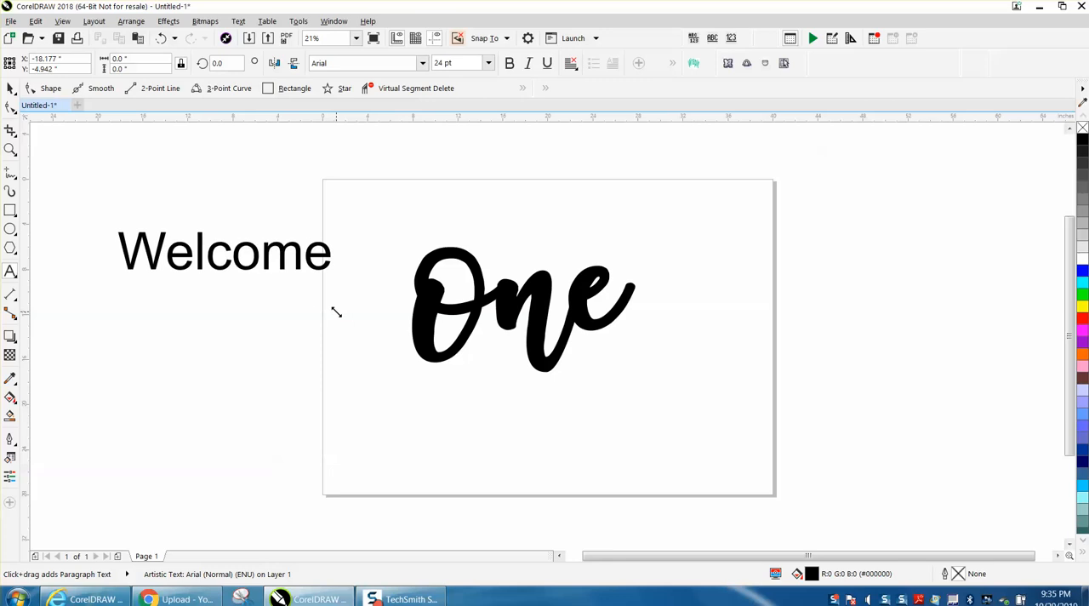
left_click(225, 252)
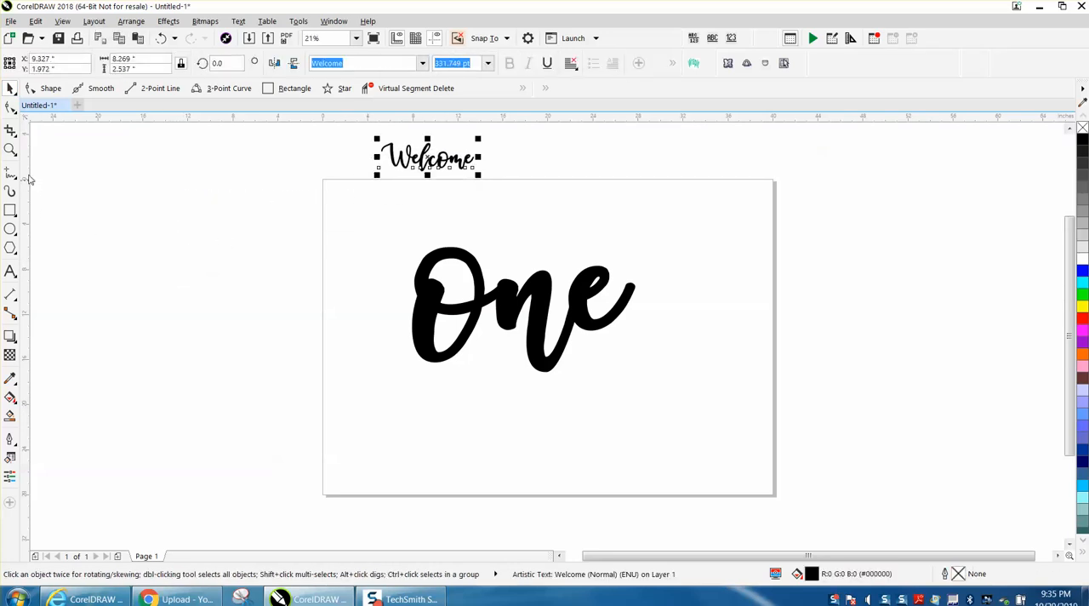
Choose Zoom from the Zoom flyout to magnify the view of 'One'.
left_click(10, 149)
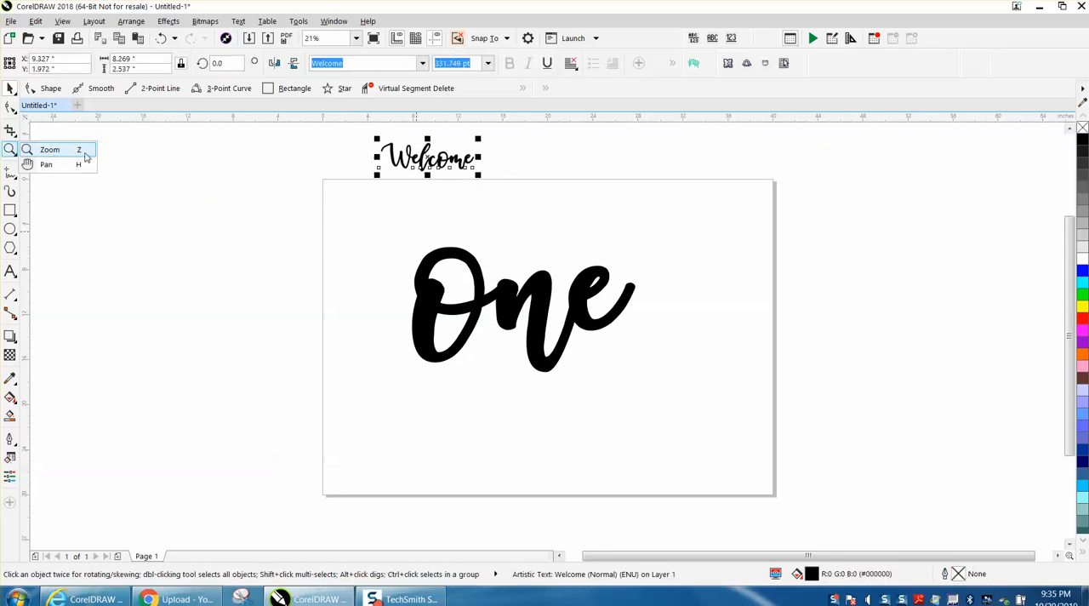
left_click(49, 149)
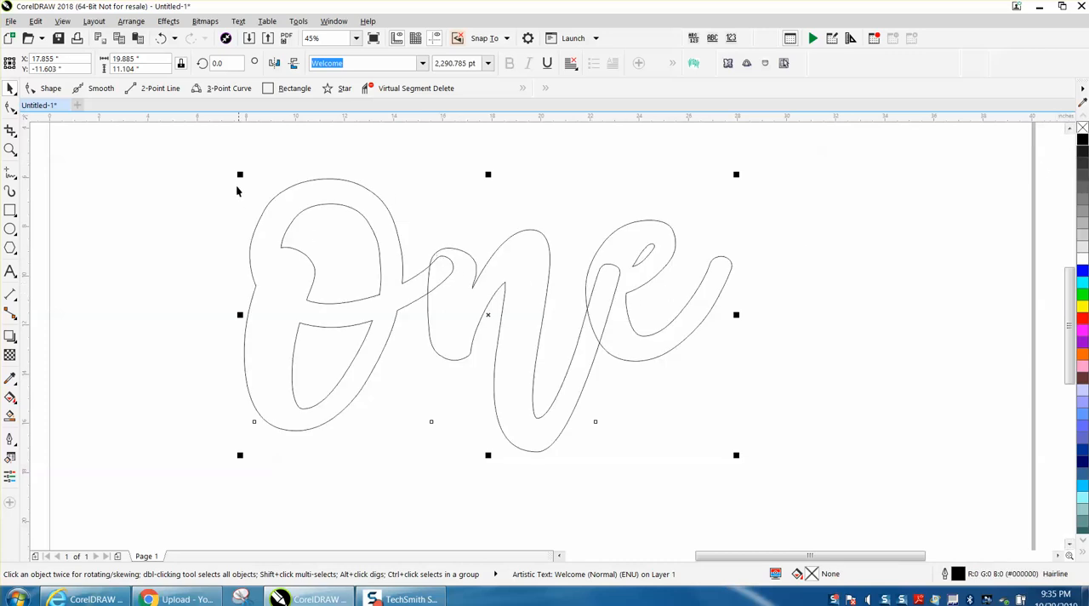
mouse_move(265, 139)
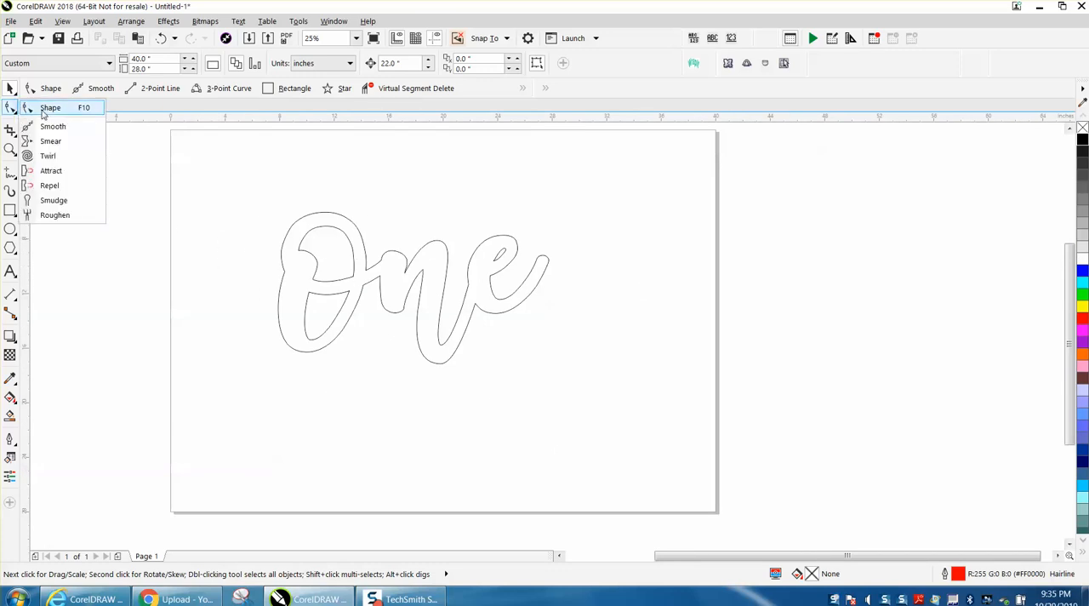
mouse_move(52, 126)
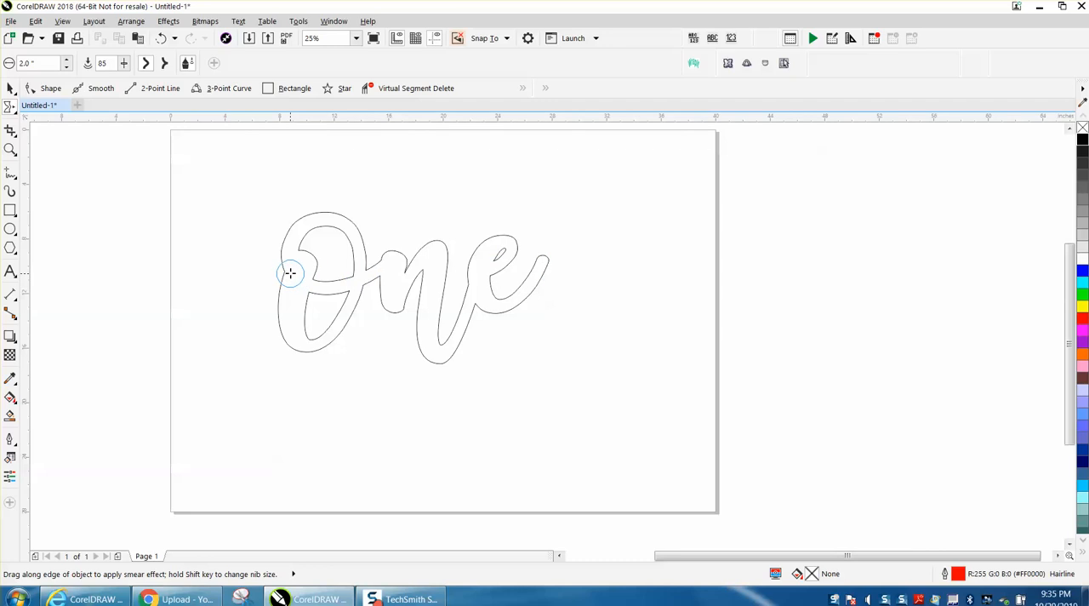
mouse_move(288, 272)
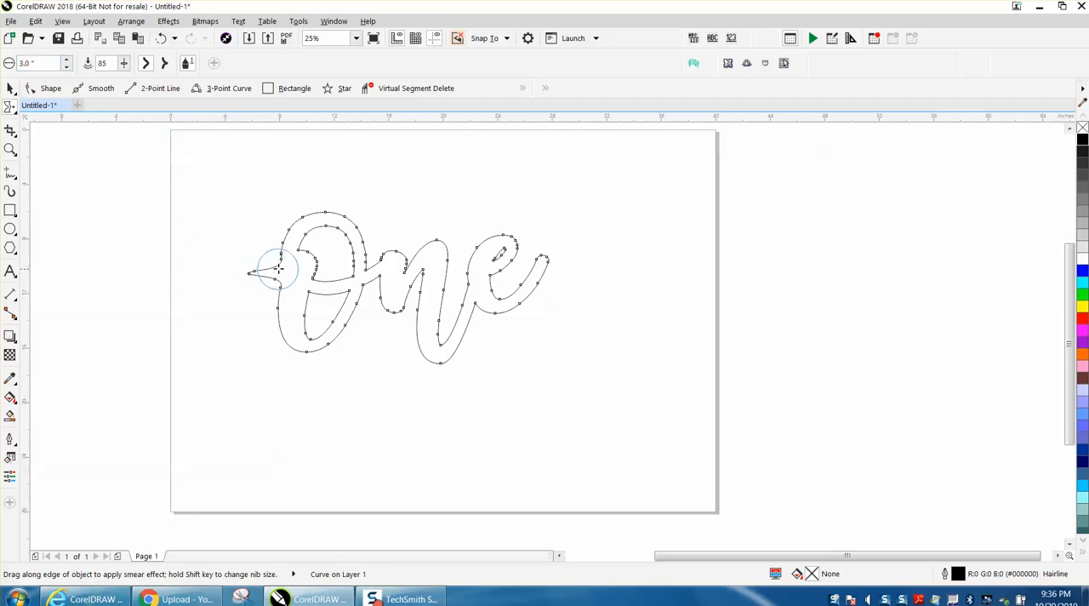
Smear a long tapered tail leftward from the O and a rising tail out of the e.
left_click_drag(279, 270, 167, 272)
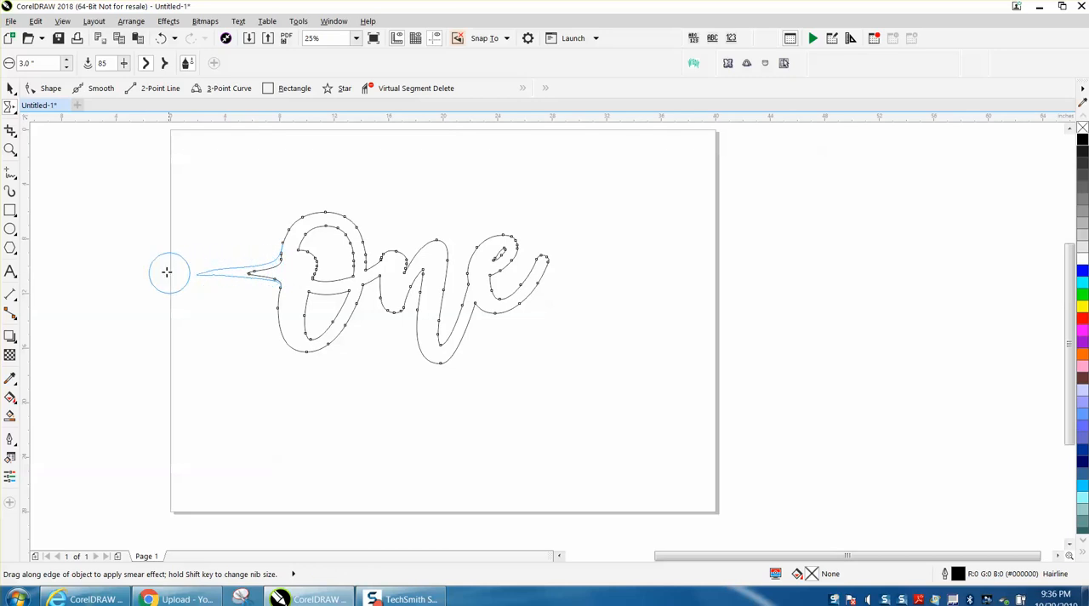
left_click_drag(169, 272, 182, 272)
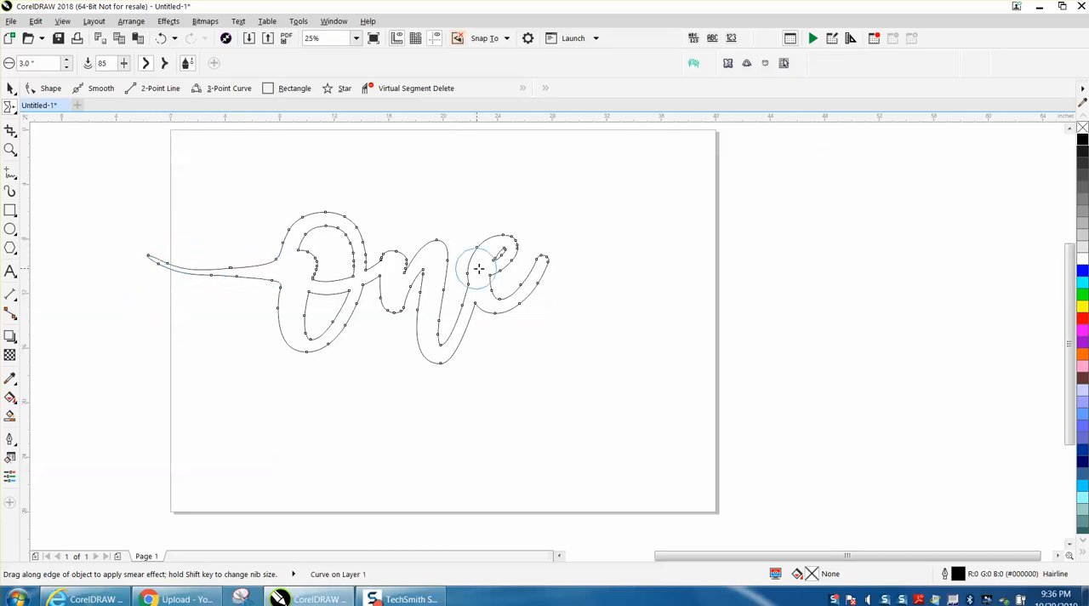
left_click_drag(480, 269, 599, 252)
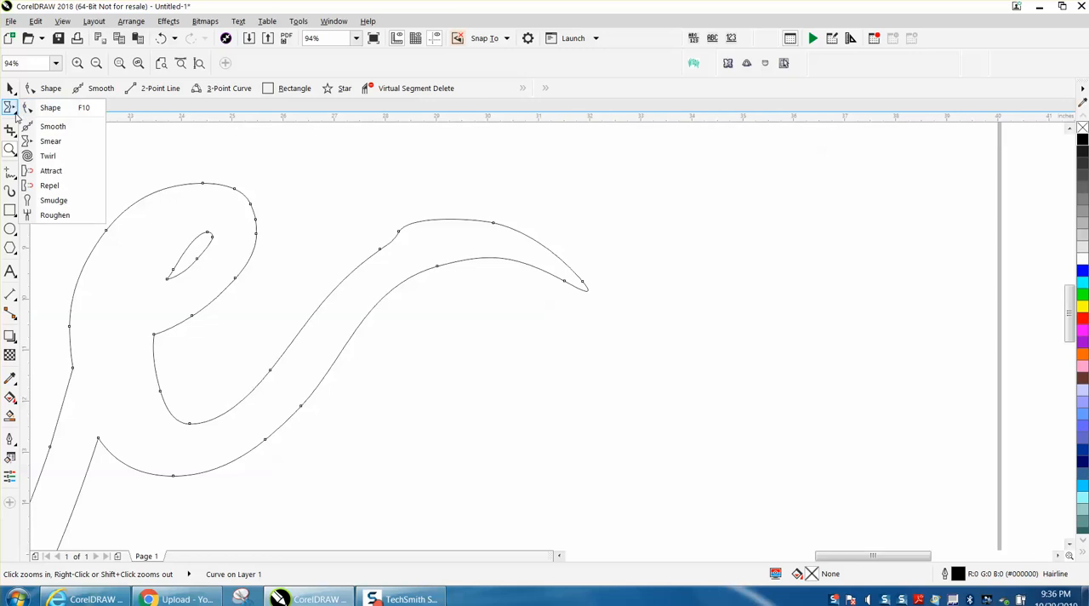
Zoom in on the top of the letter O.
left_click(53, 125)
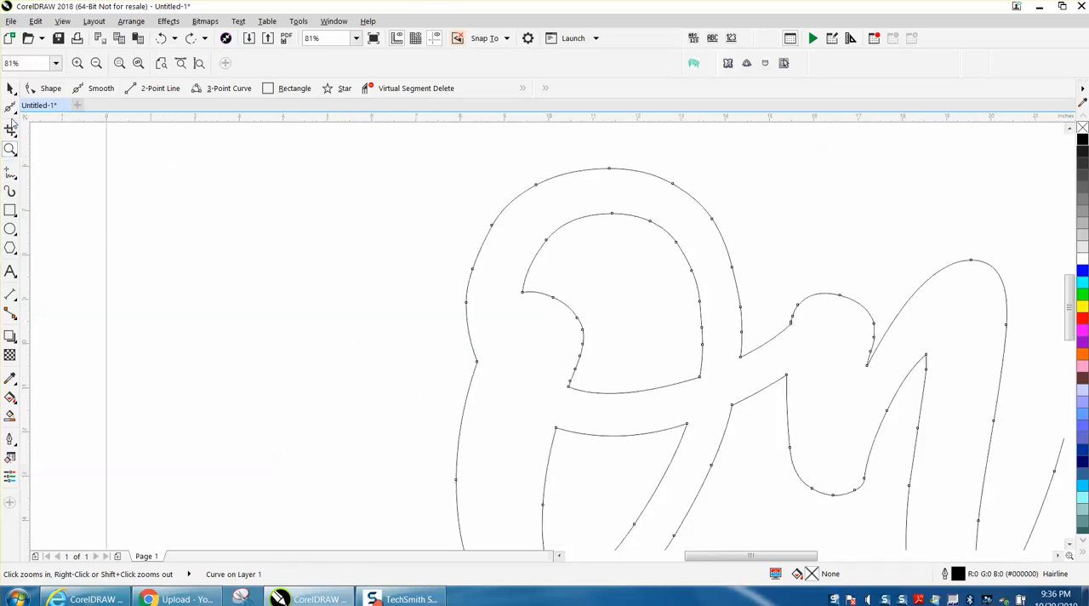
Add a node on the O's left edge and drag it far left into a long spike.
left_click(10, 108)
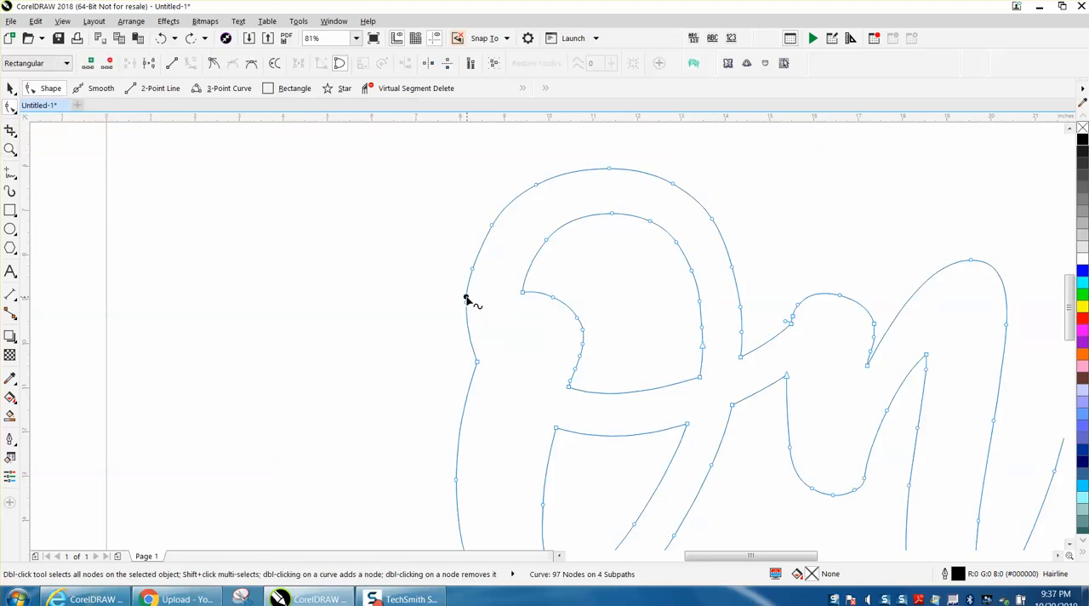
double_click(475, 362)
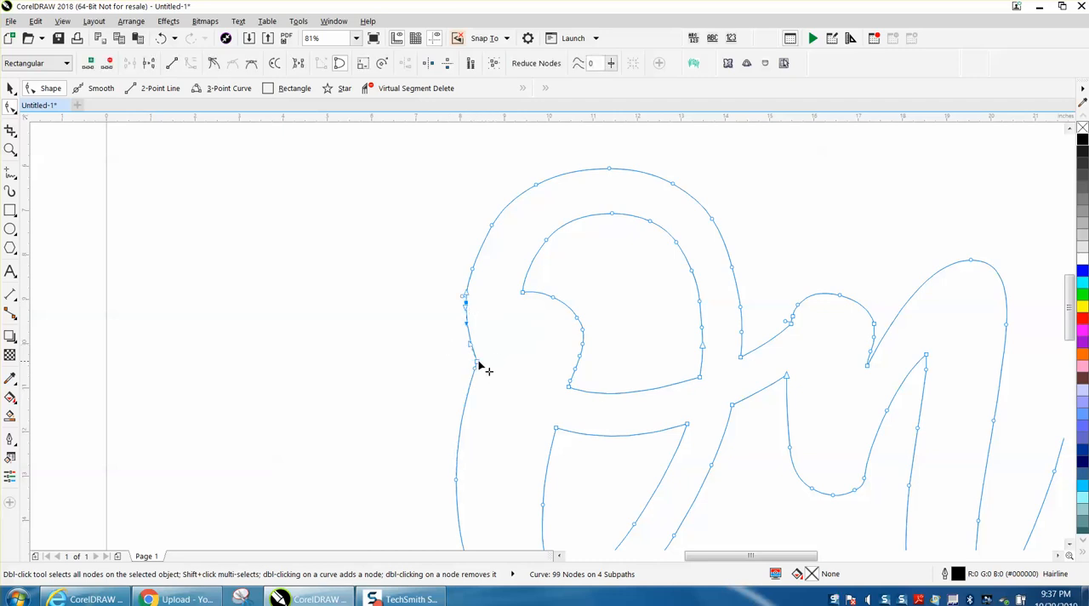
mouse_move(461, 344)
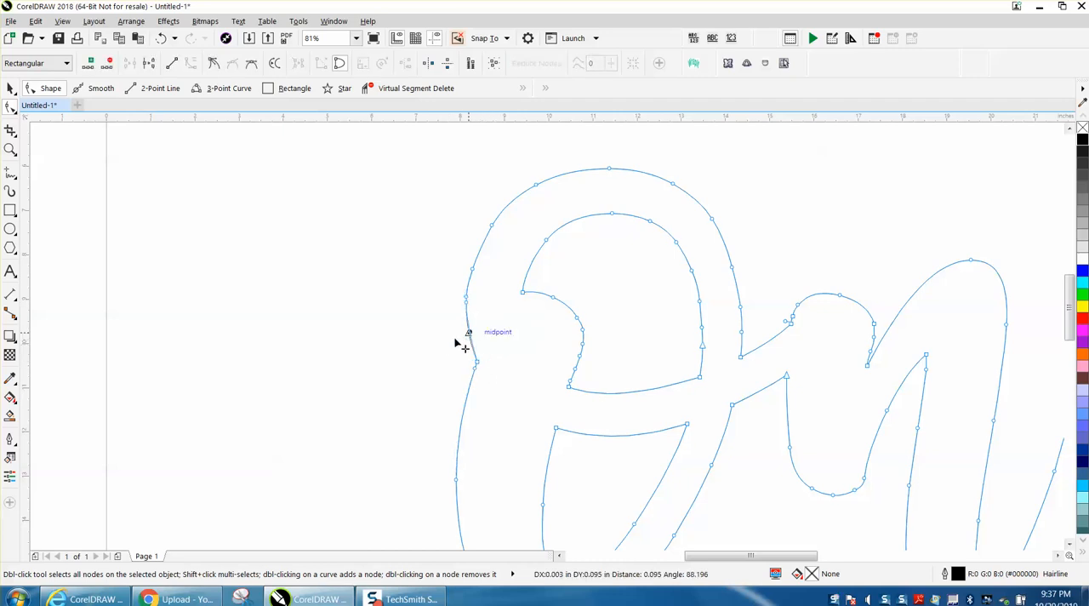
left_click_drag(466, 330, 212, 339)
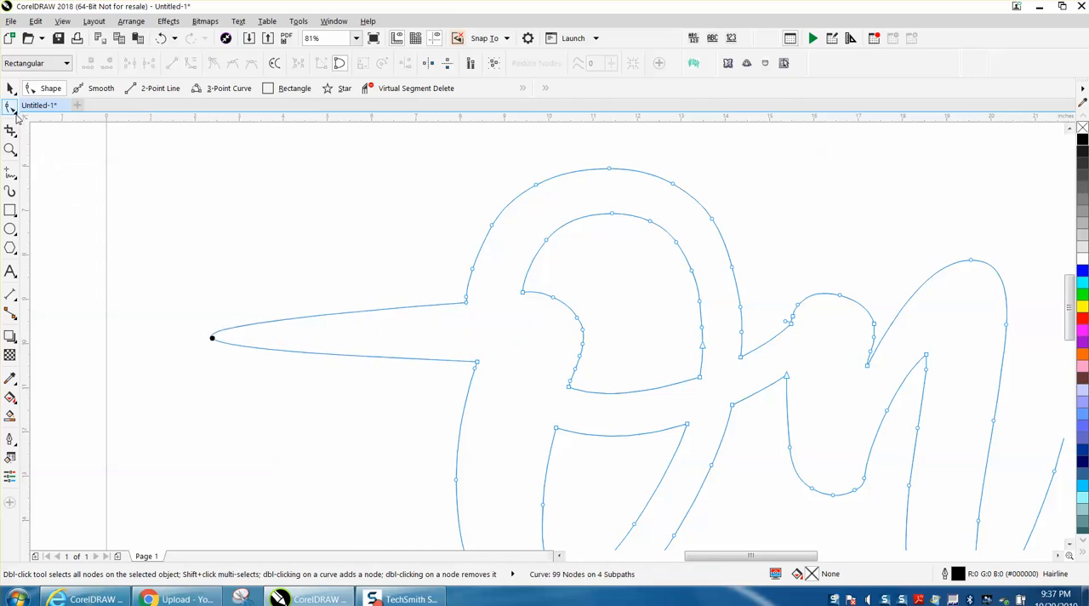
Smear the spike into a curling, downward-tapering tail.
left_click(10, 111)
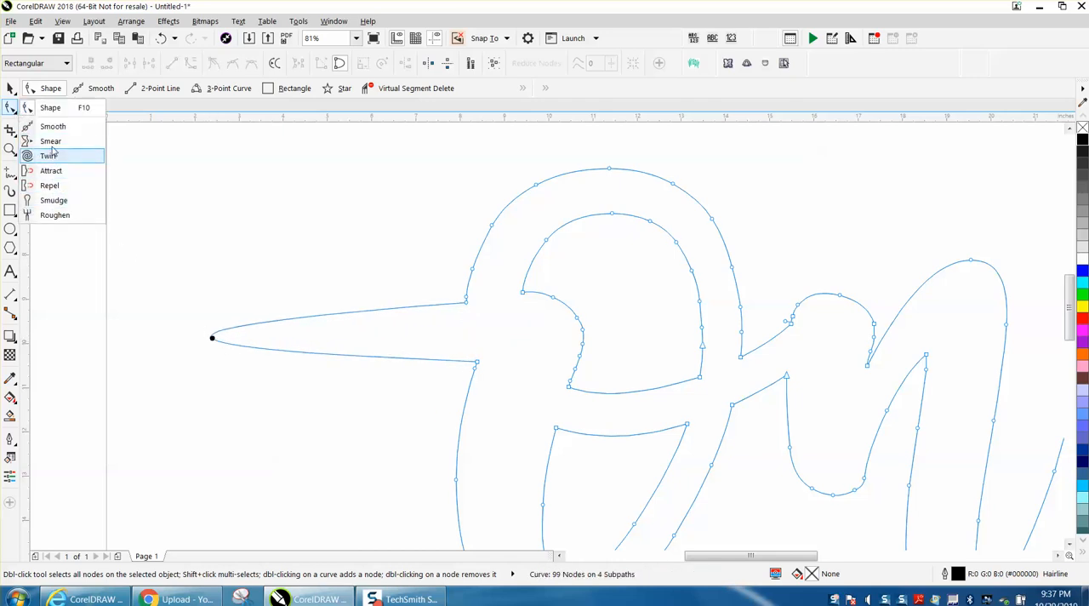
left_click(51, 140)
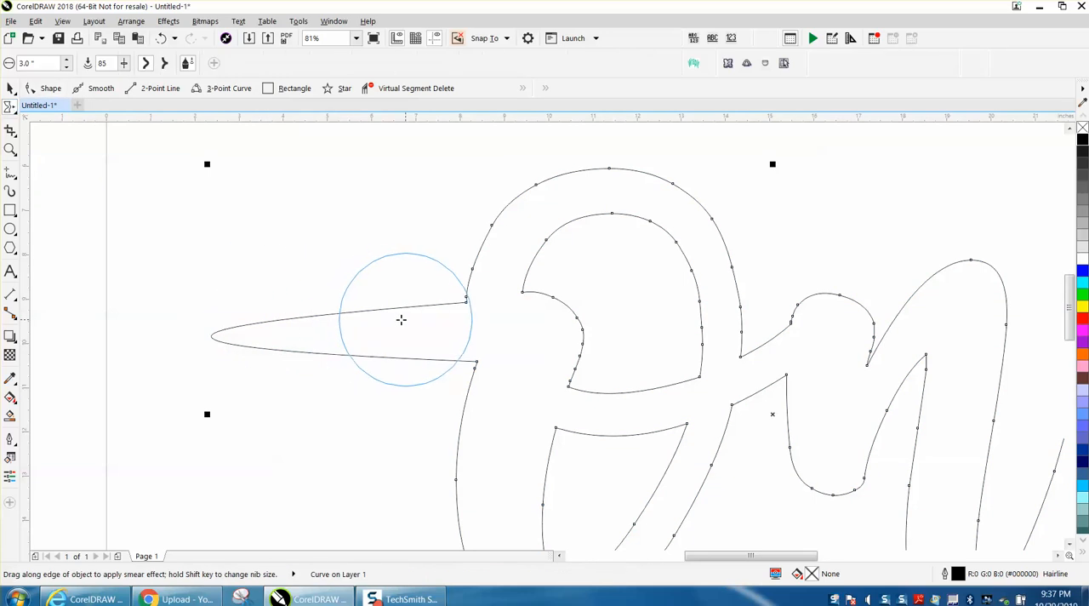
left_click_drag(401, 319, 140, 361)
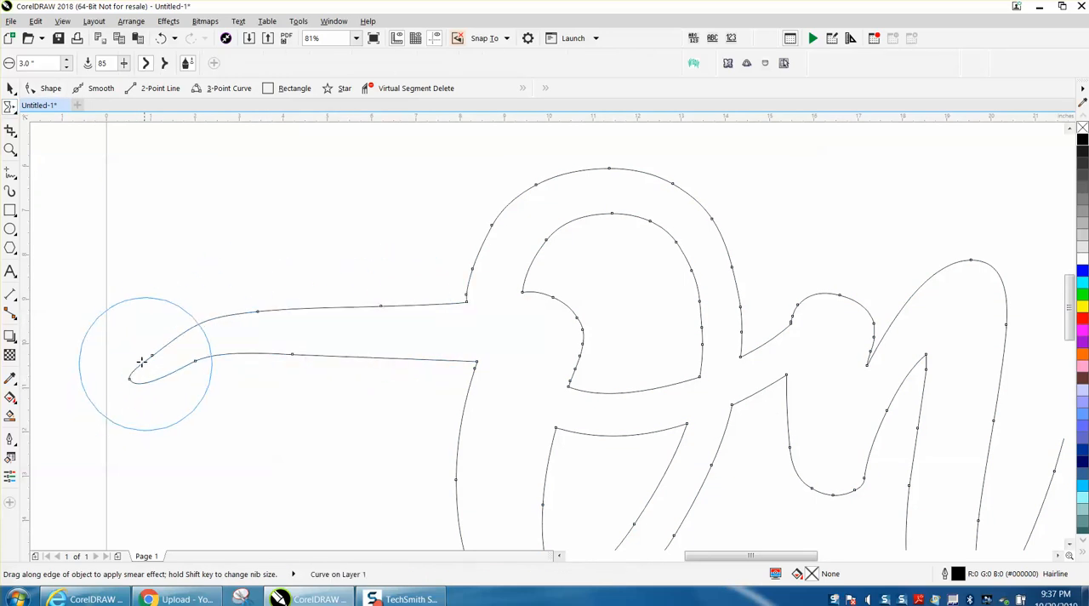